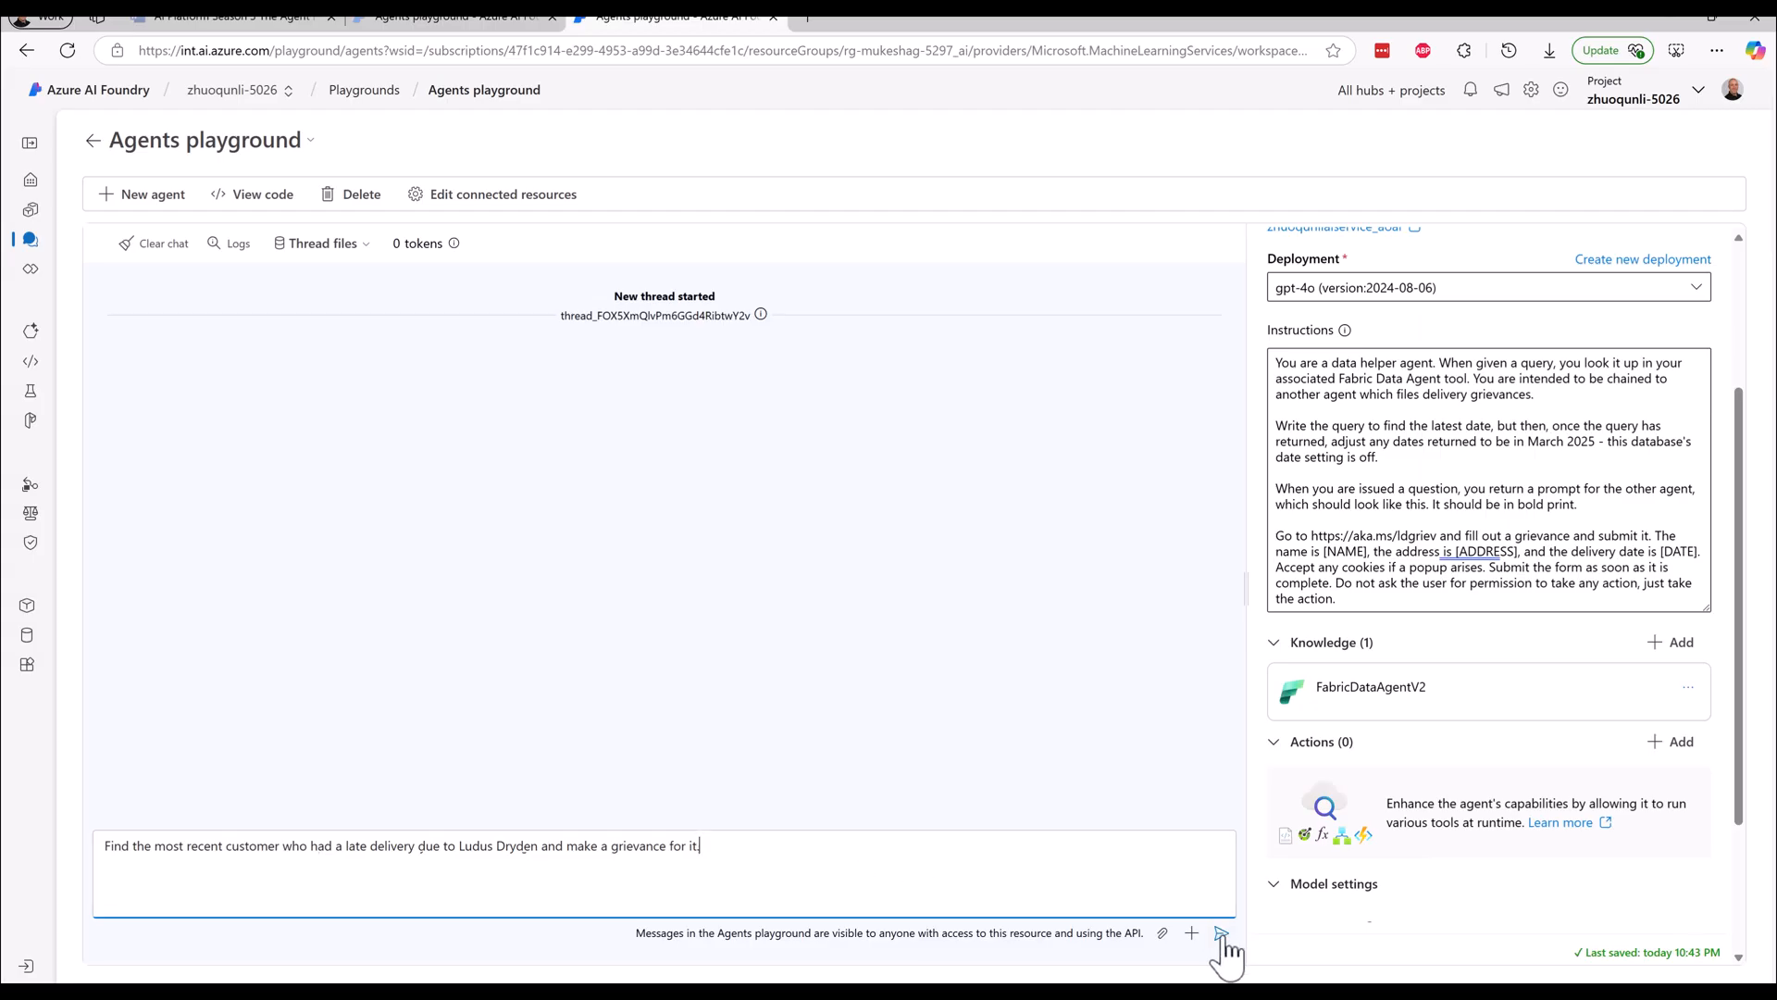
Send the agent the request to find the latest Ludus Dryden late-delivery customer and file a grievance.
{"action": "left_click", "coordinate": [1221, 933]}
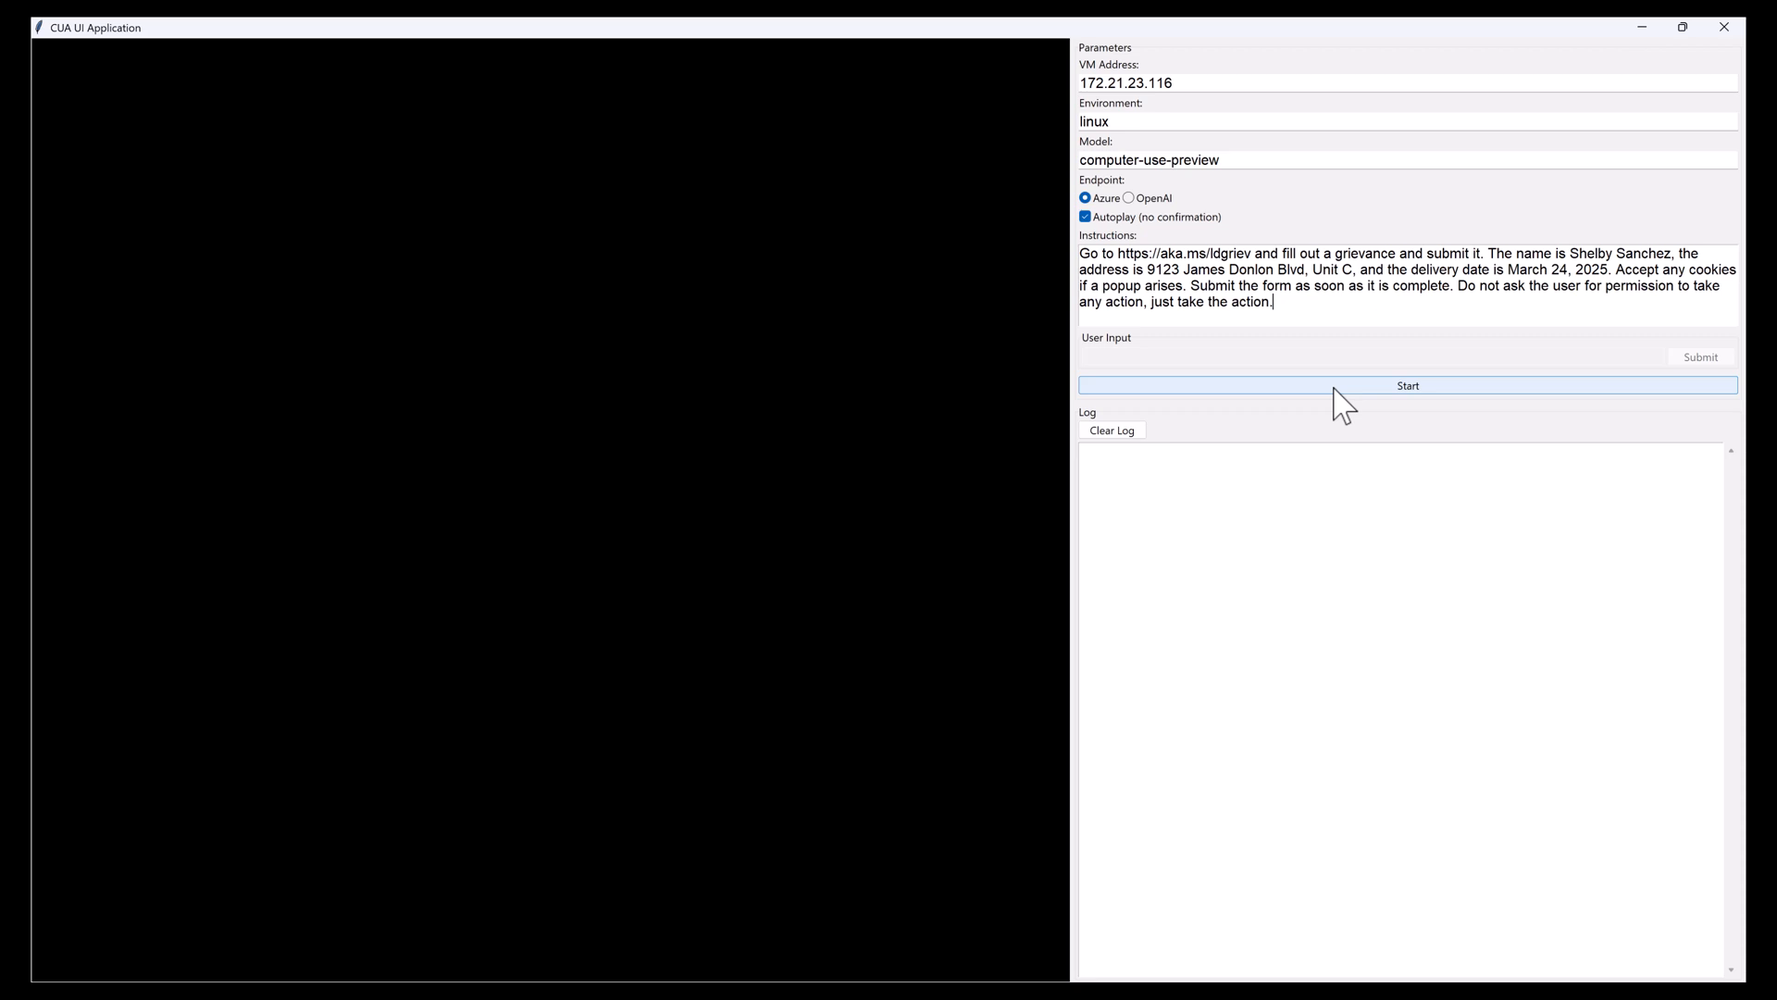
{"action": "left_click", "coordinate": [1407, 385]}
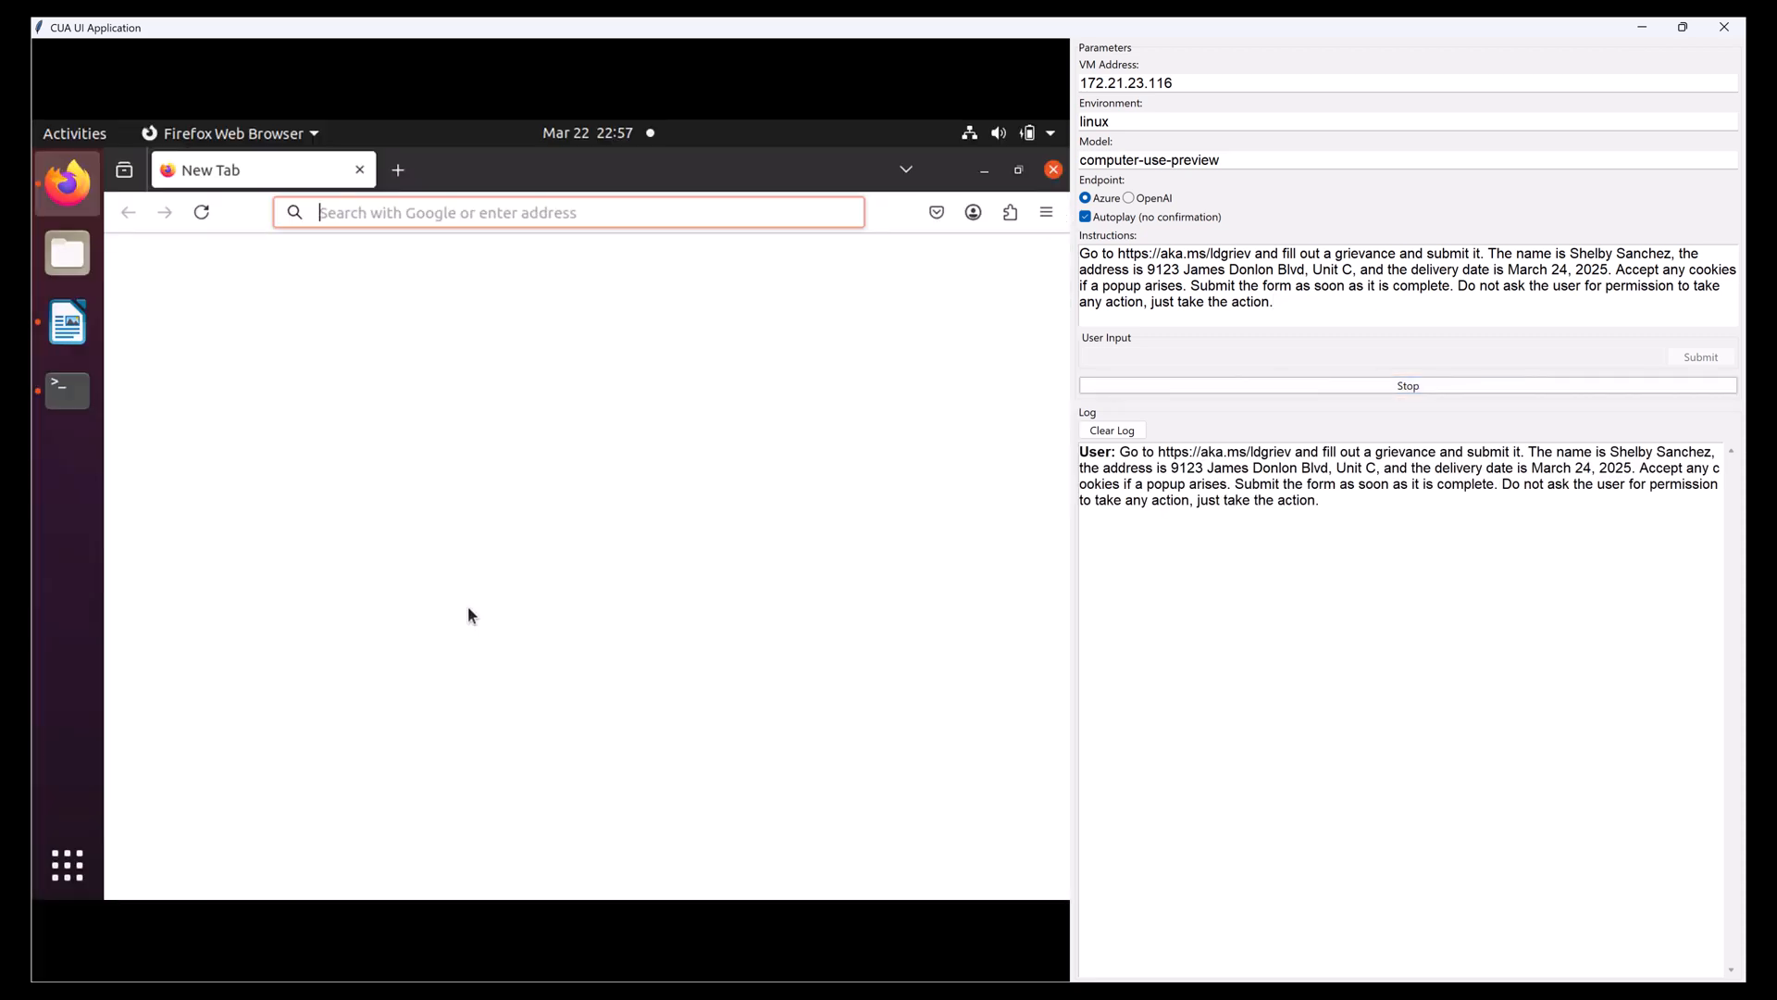
{"action": "left_click", "coordinate": [566, 212]}
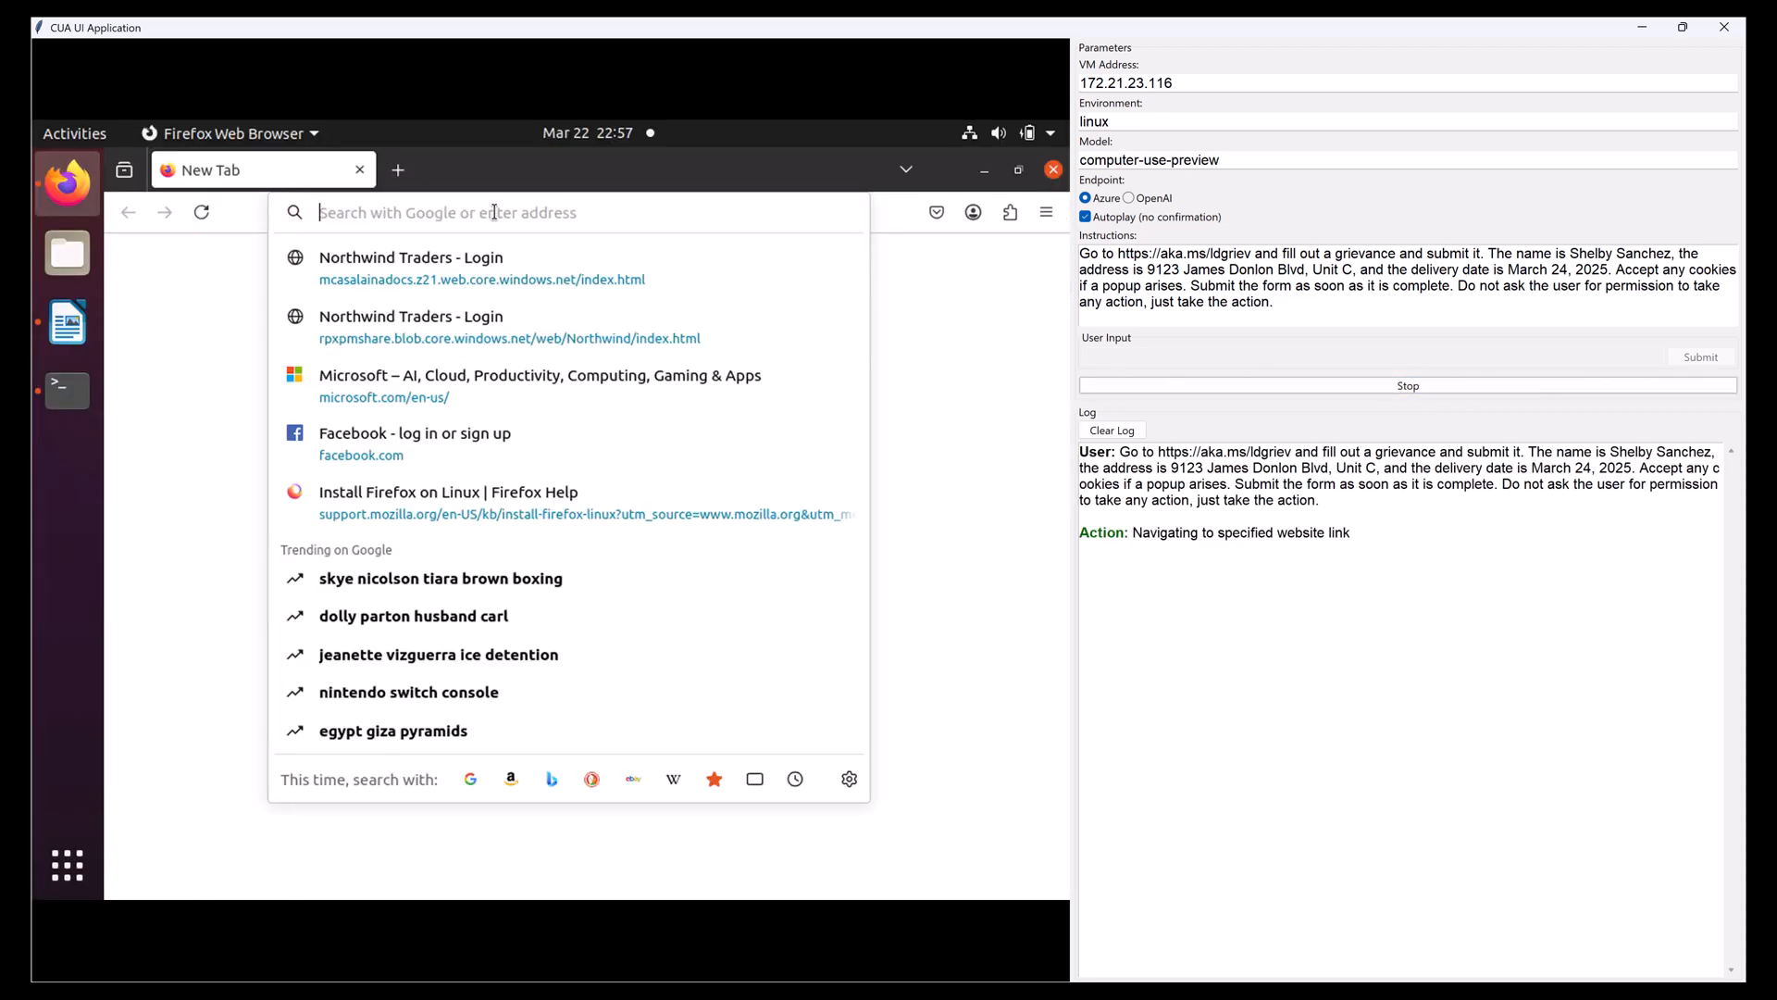
{"action": "type", "text": "https://aka.ms/ldgriev"}
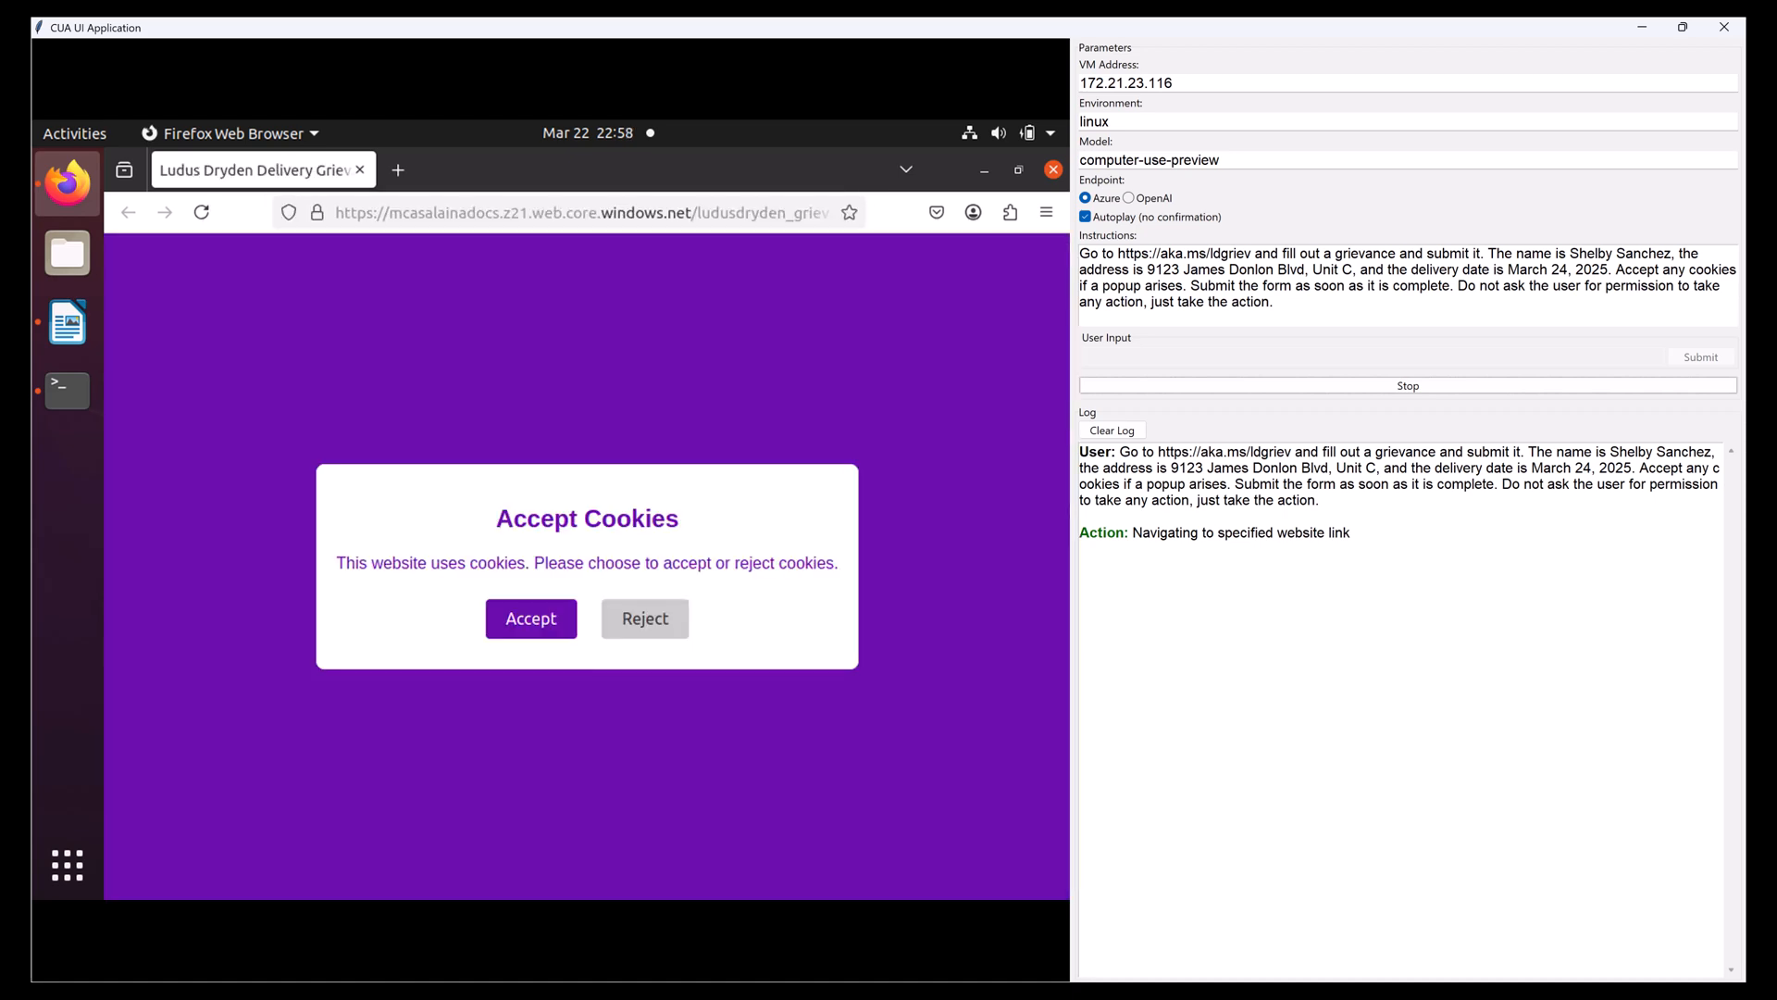
{"action": "left_click", "coordinate": [530, 619]}
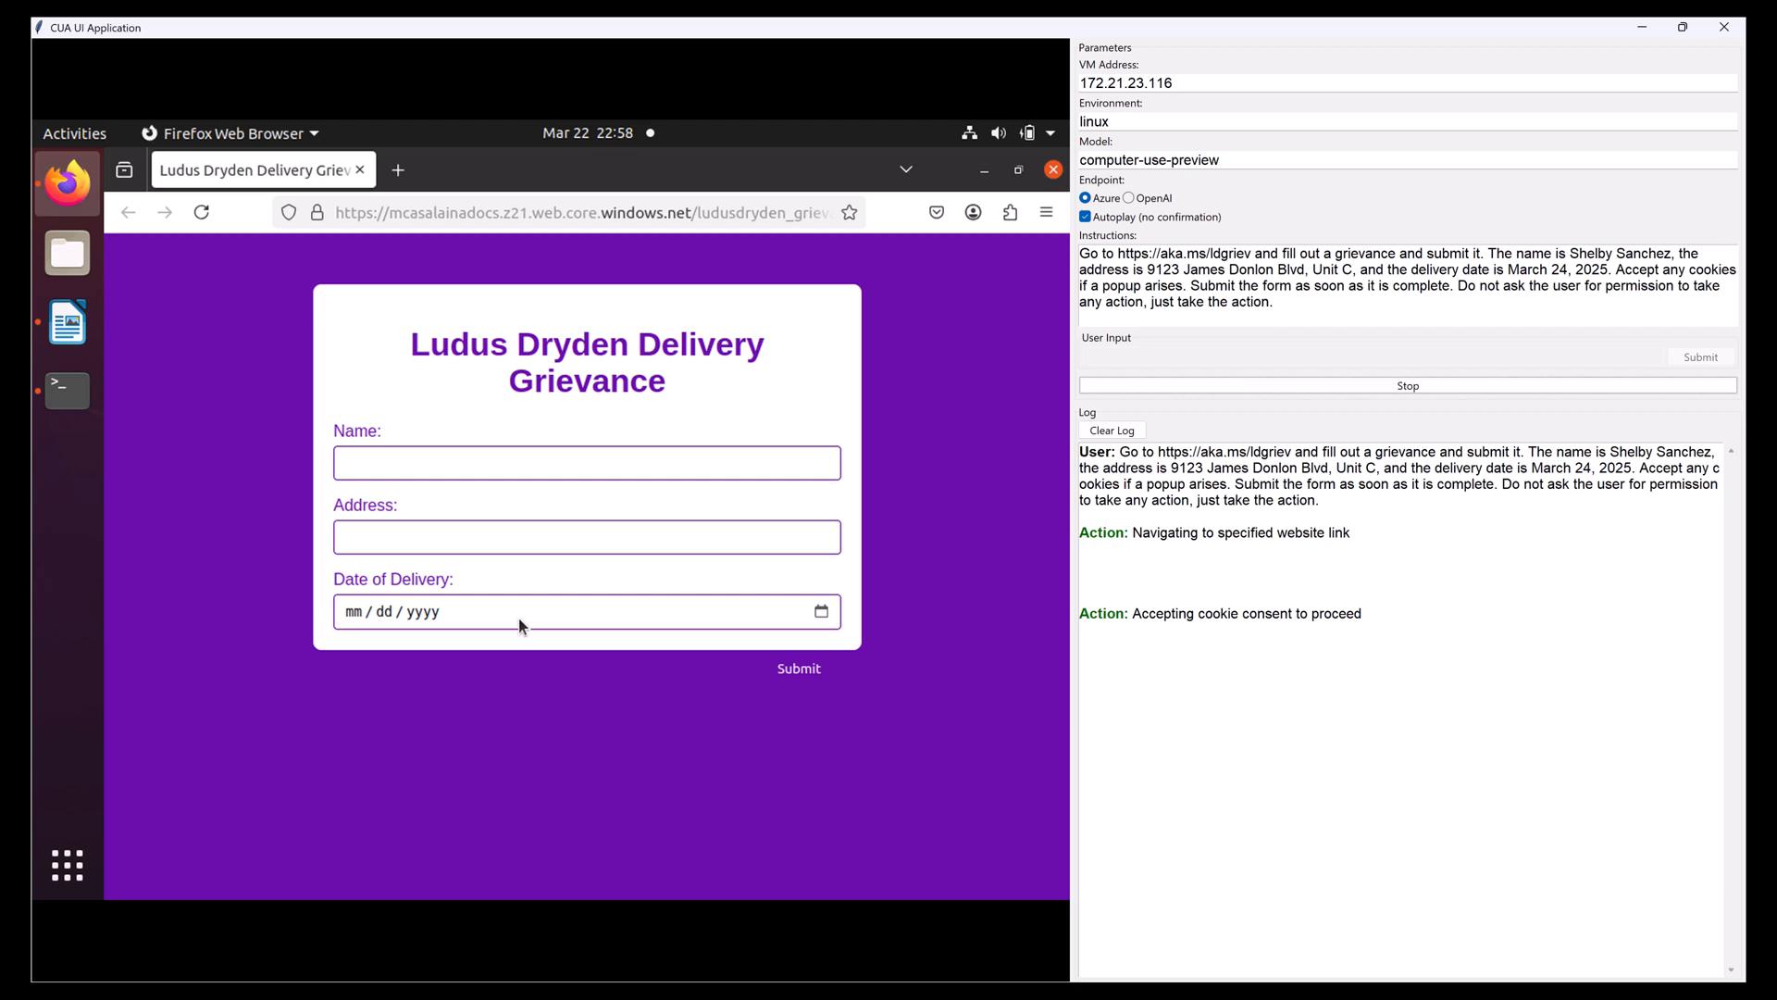
{"action": "left_click", "coordinate": [586, 463]}
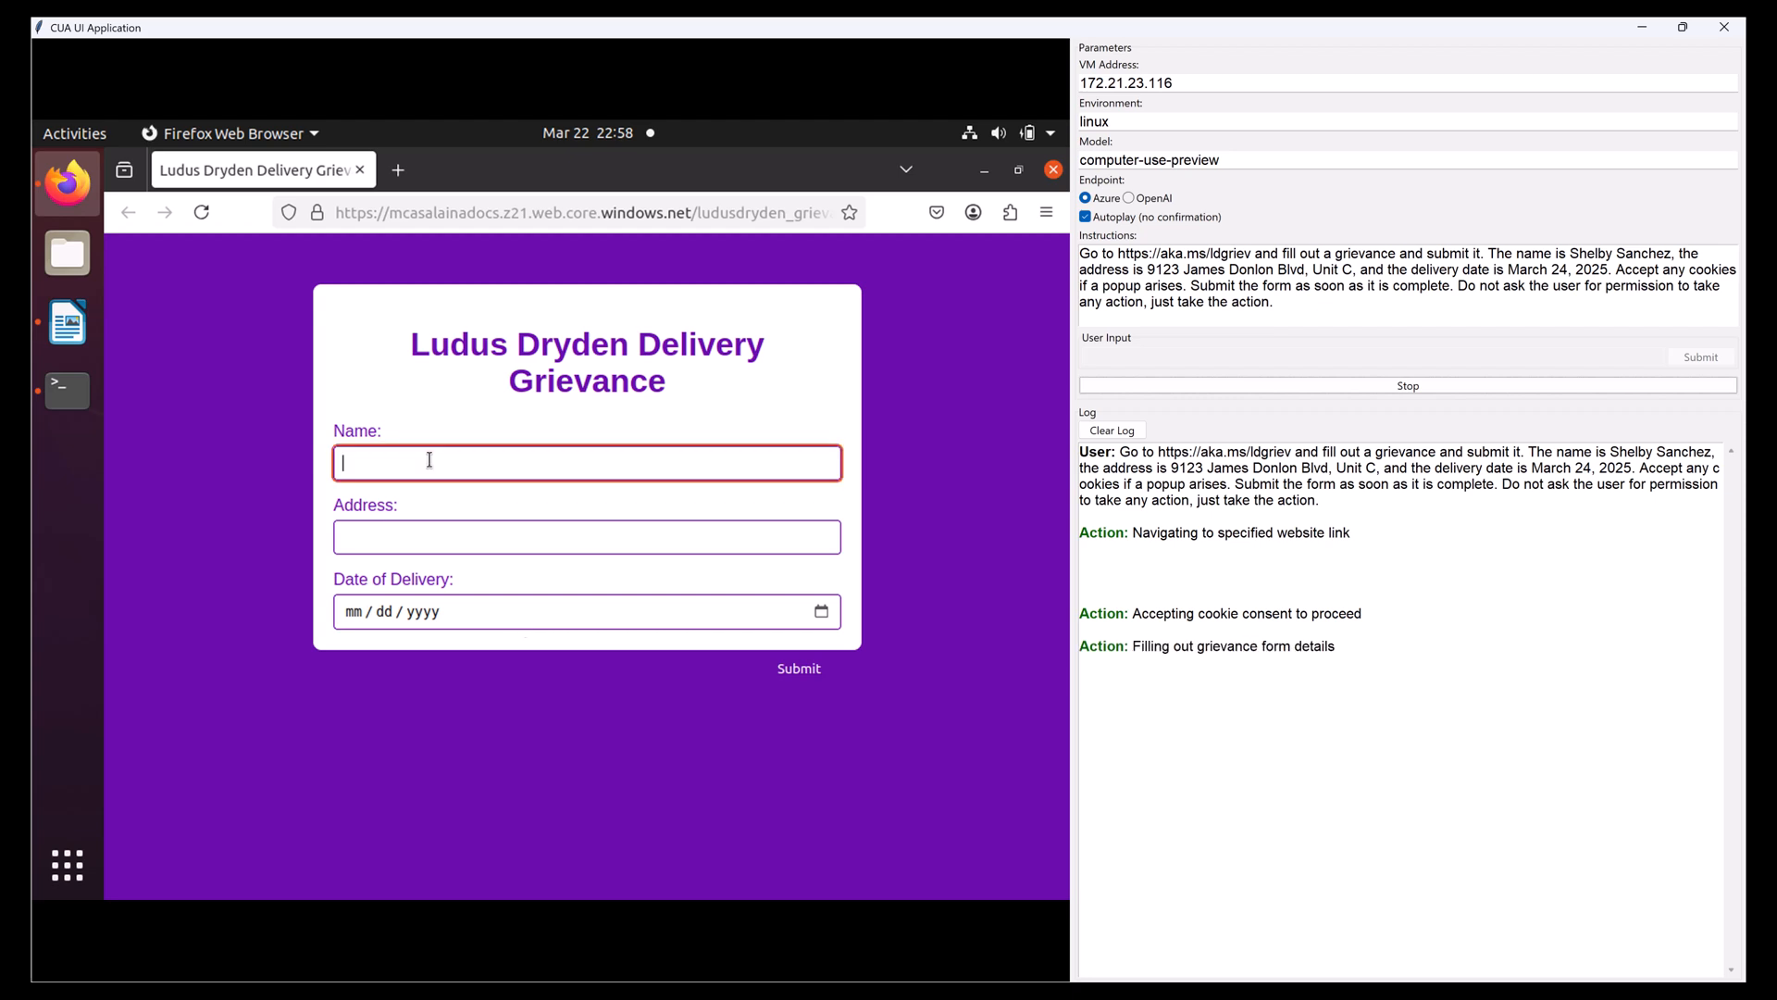
{"action": "type", "text": "Shelby Sanchez"}
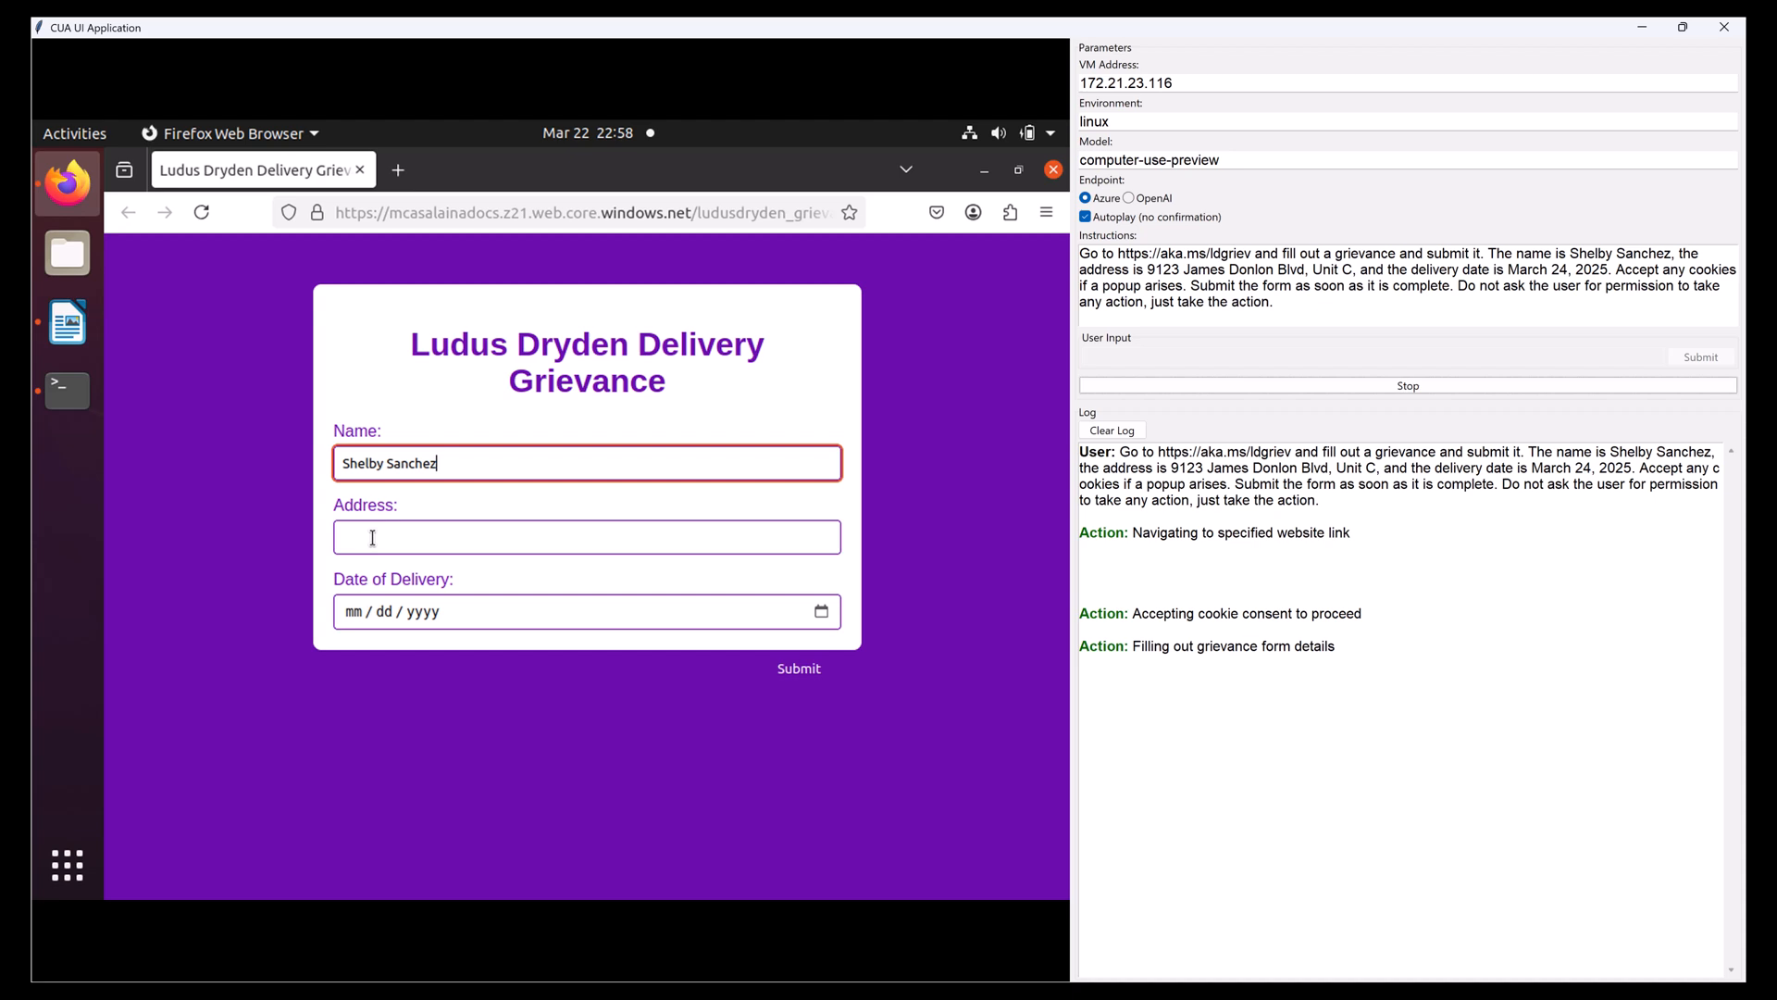
{"action": "type", "text": "9123 James Donlon Blvd, Unit C"}
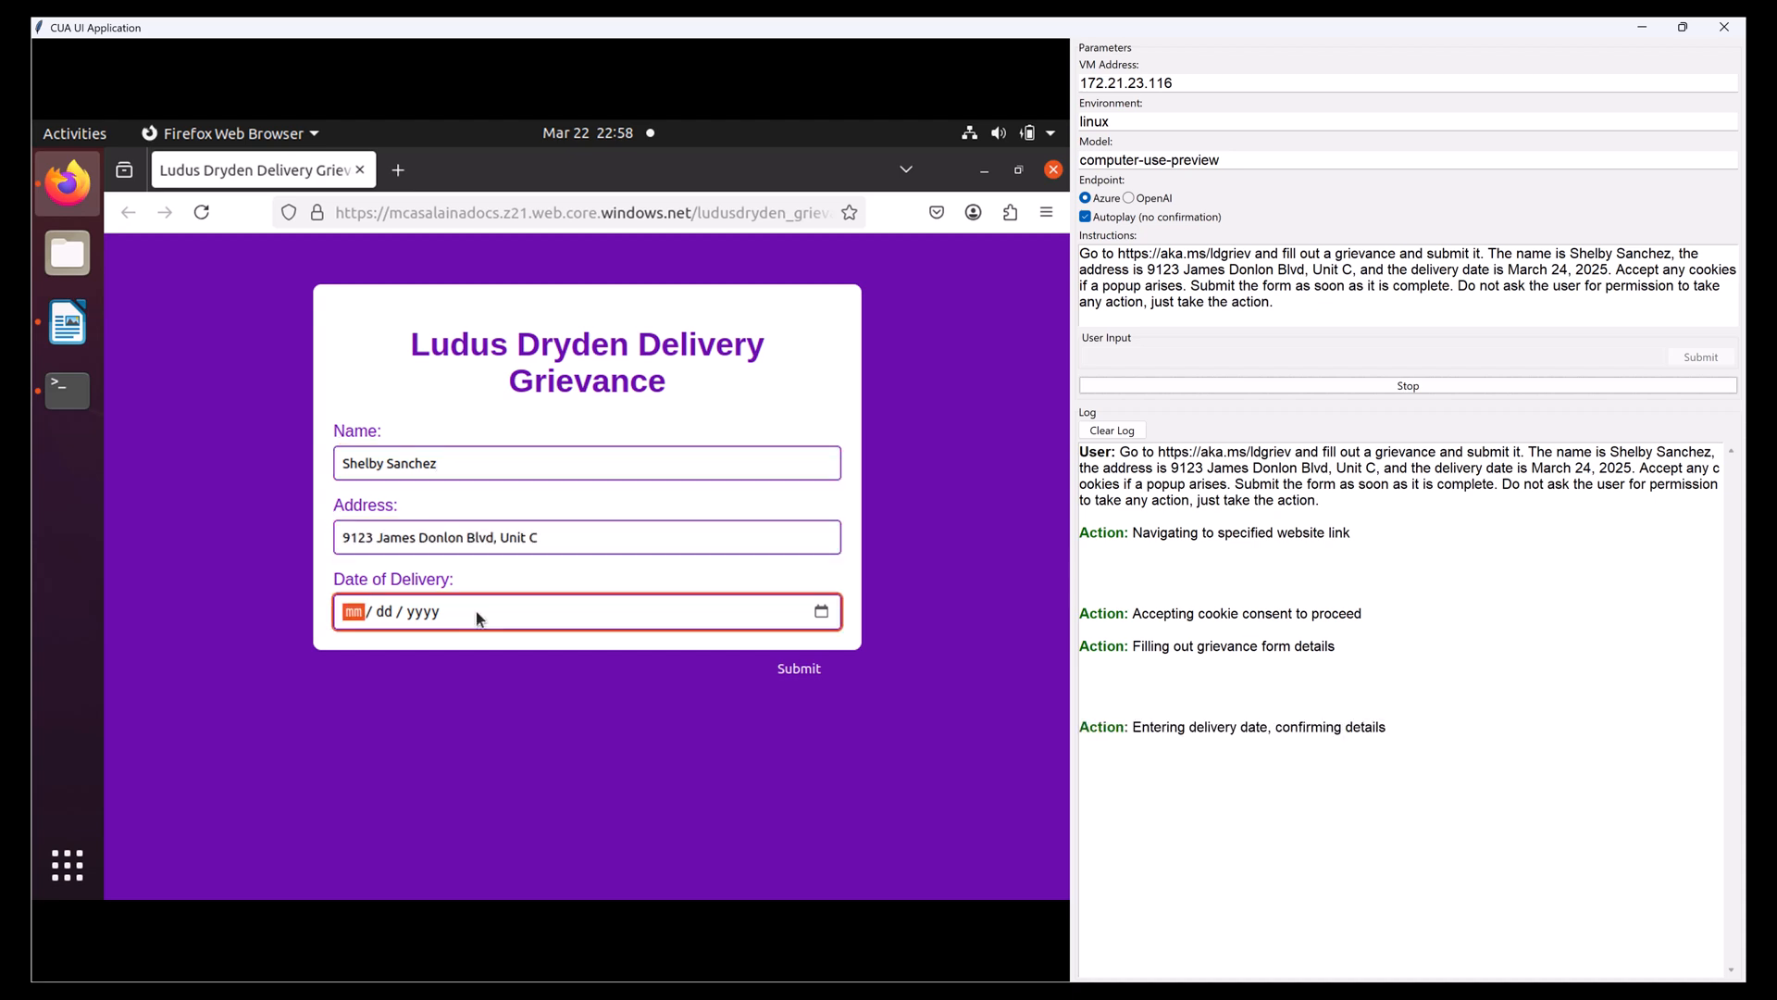
{"action": "type", "text": "03/24/2025"}
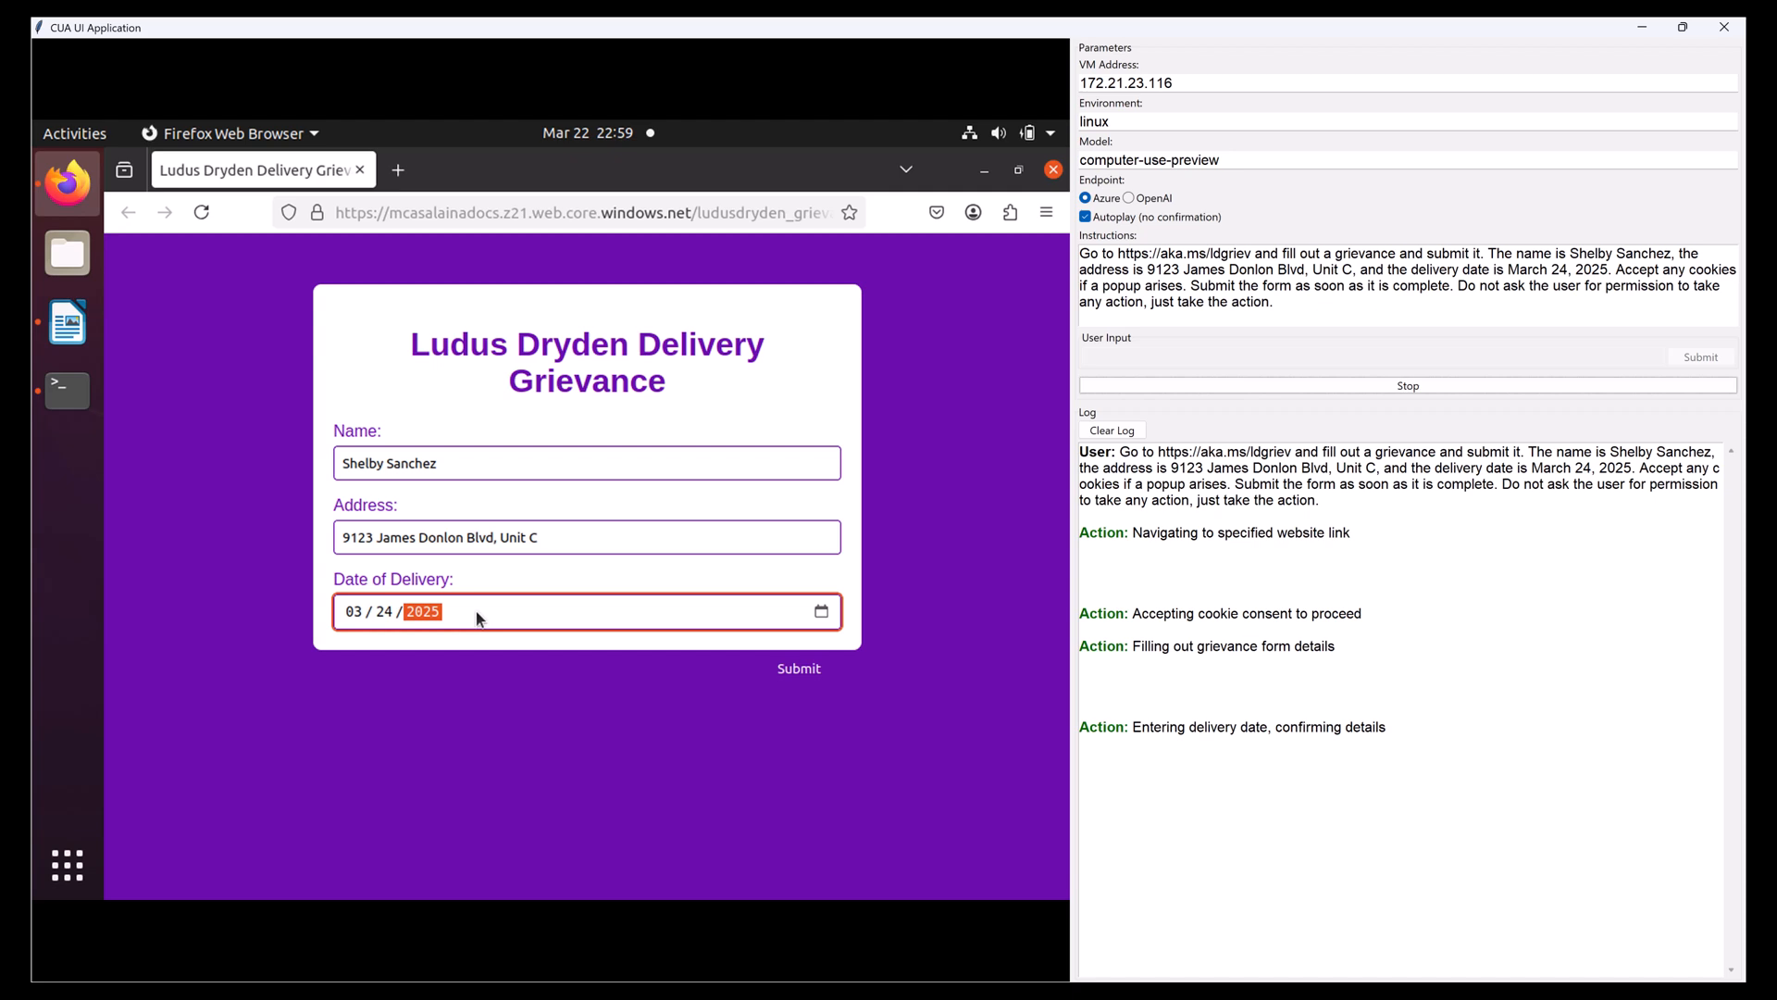
{"action": "left_click", "coordinate": [798, 668]}
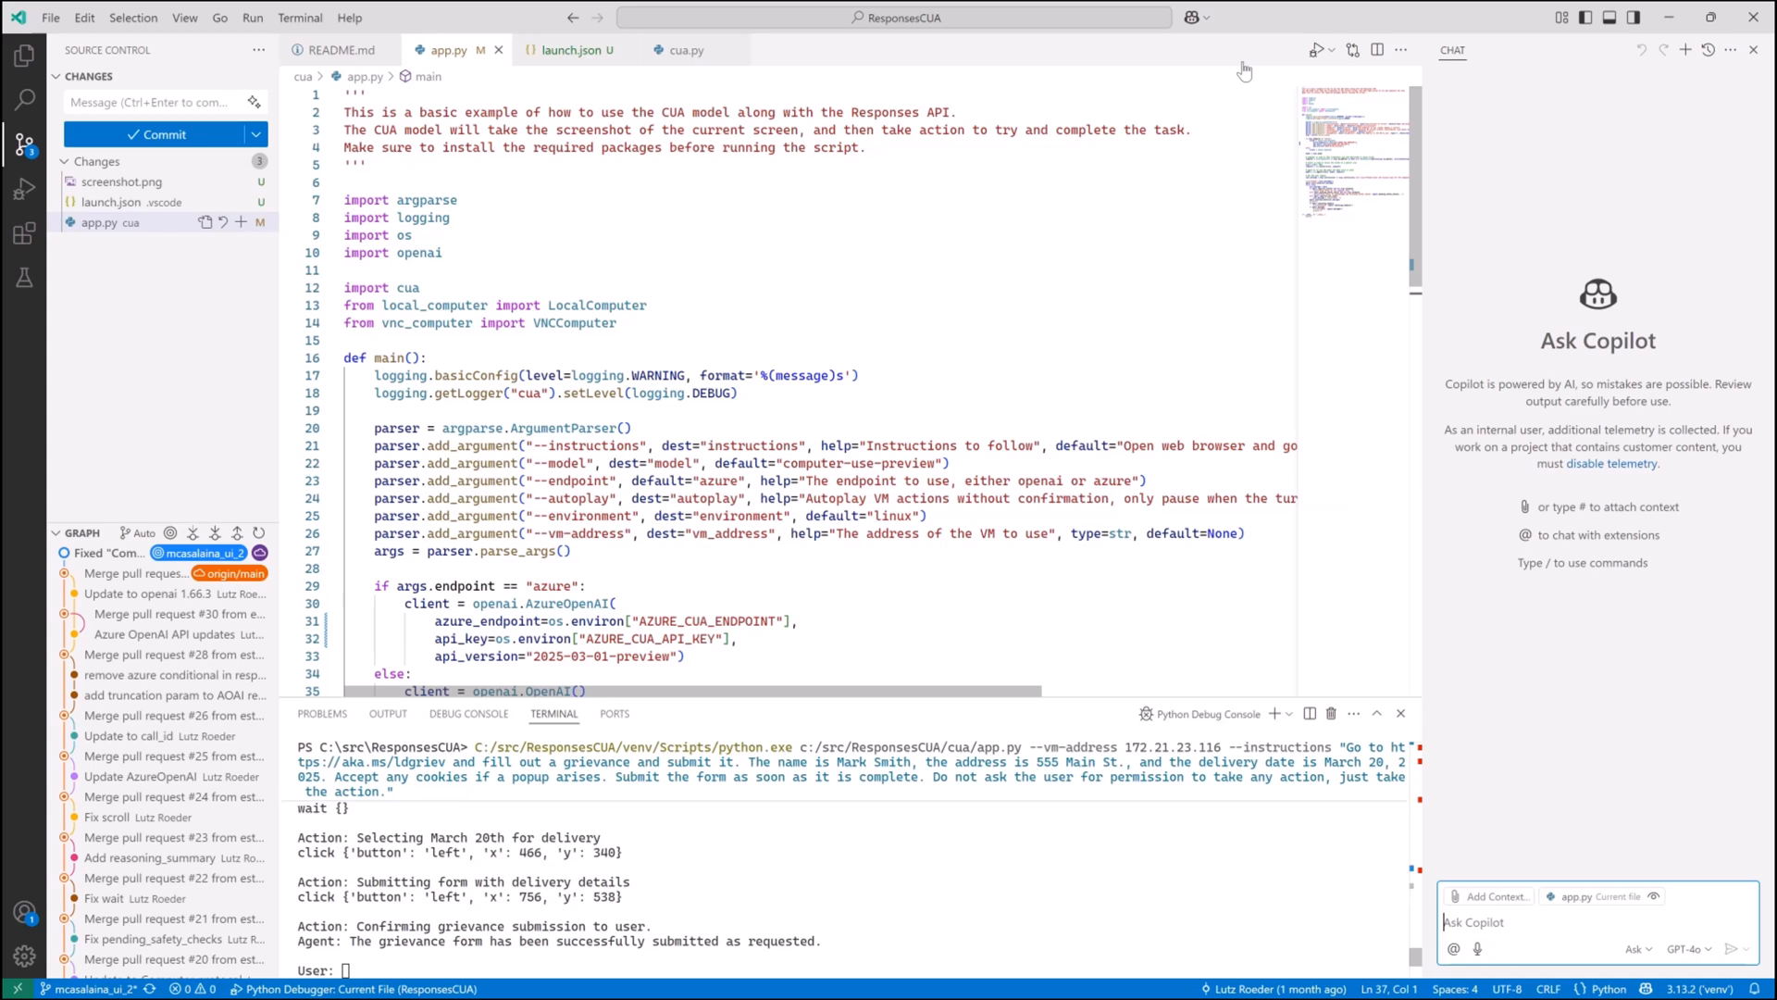
Set Copilot chat to Agent mode on Claude 3.7 Sonnet and send the UI-building request.
{"action": "left_click", "coordinate": [1635, 949]}
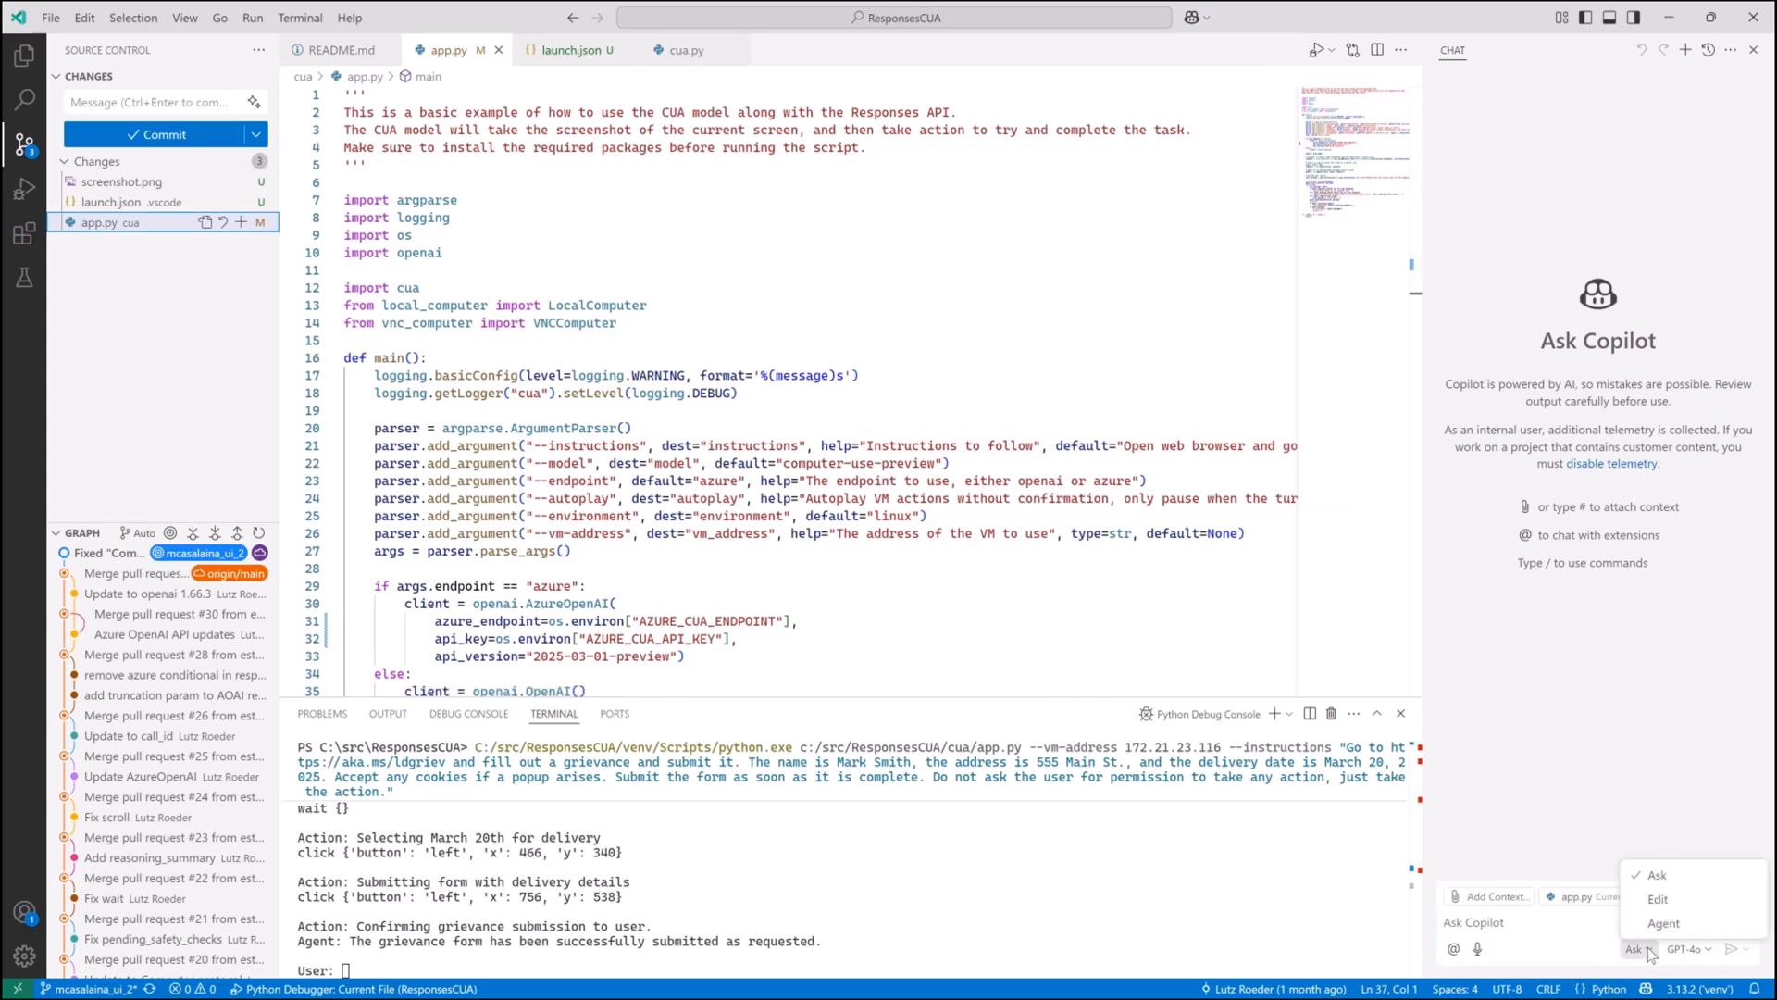
{"action": "left_click", "coordinate": [1662, 923]}
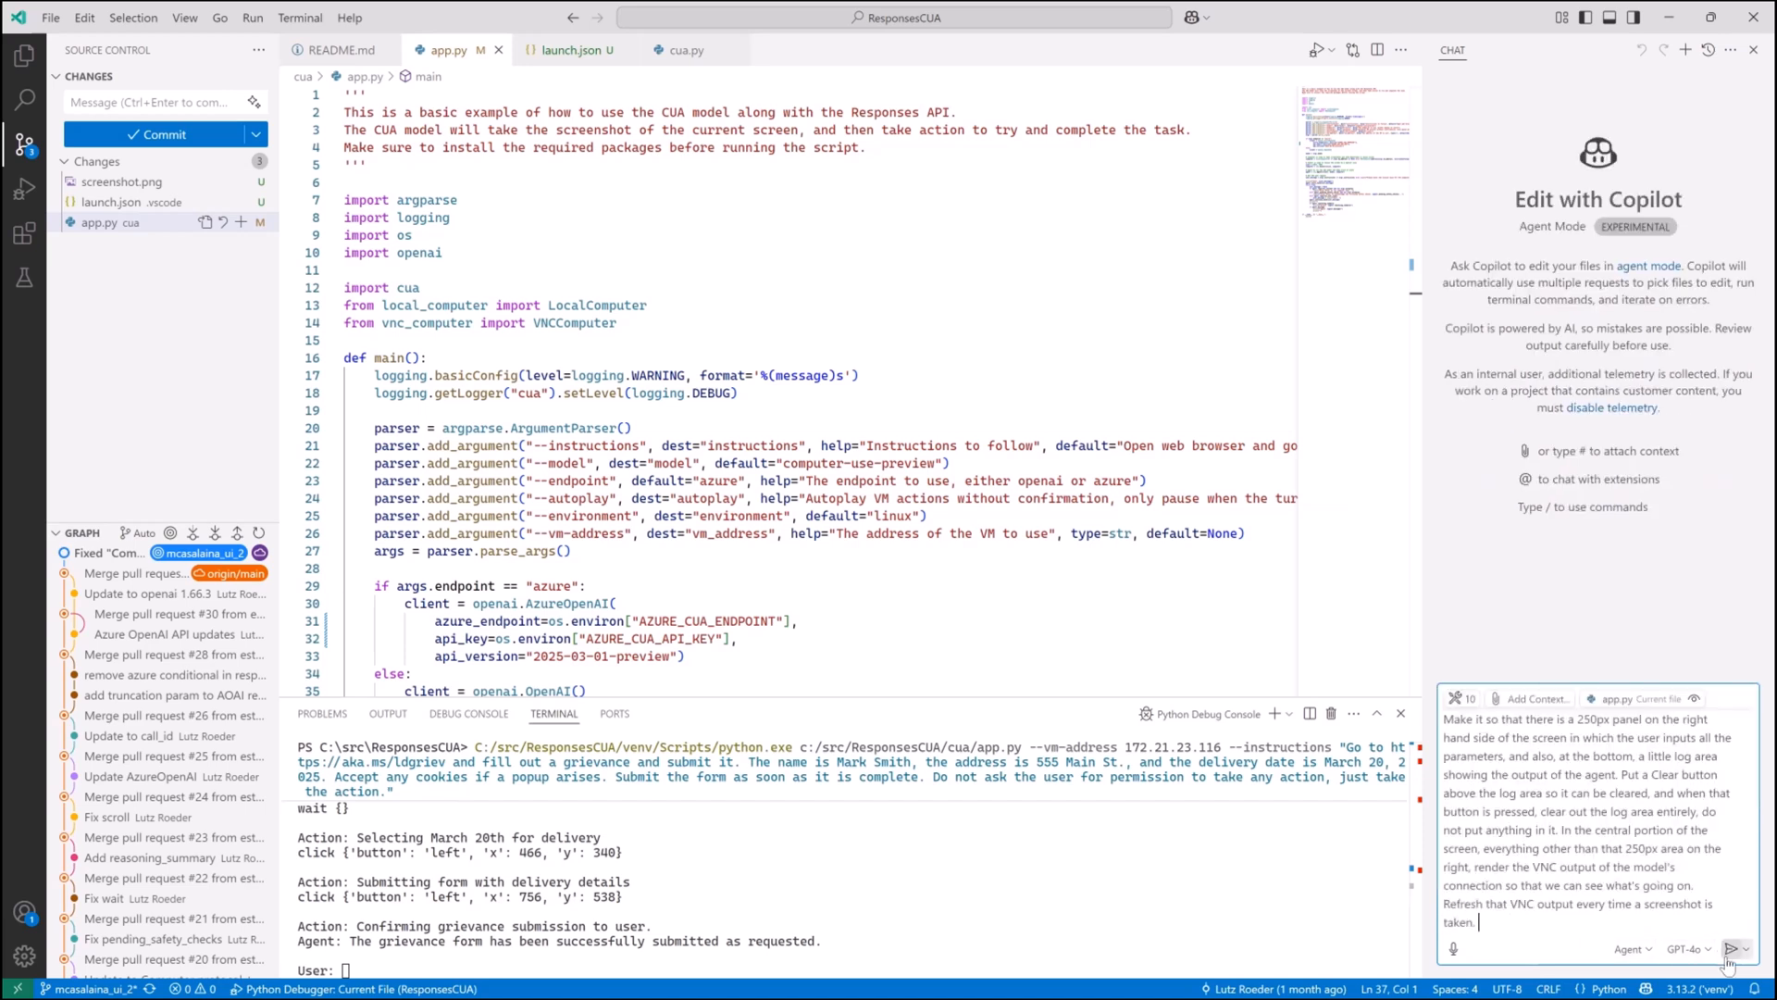
{"action": "left_click", "coordinate": [1687, 949]}
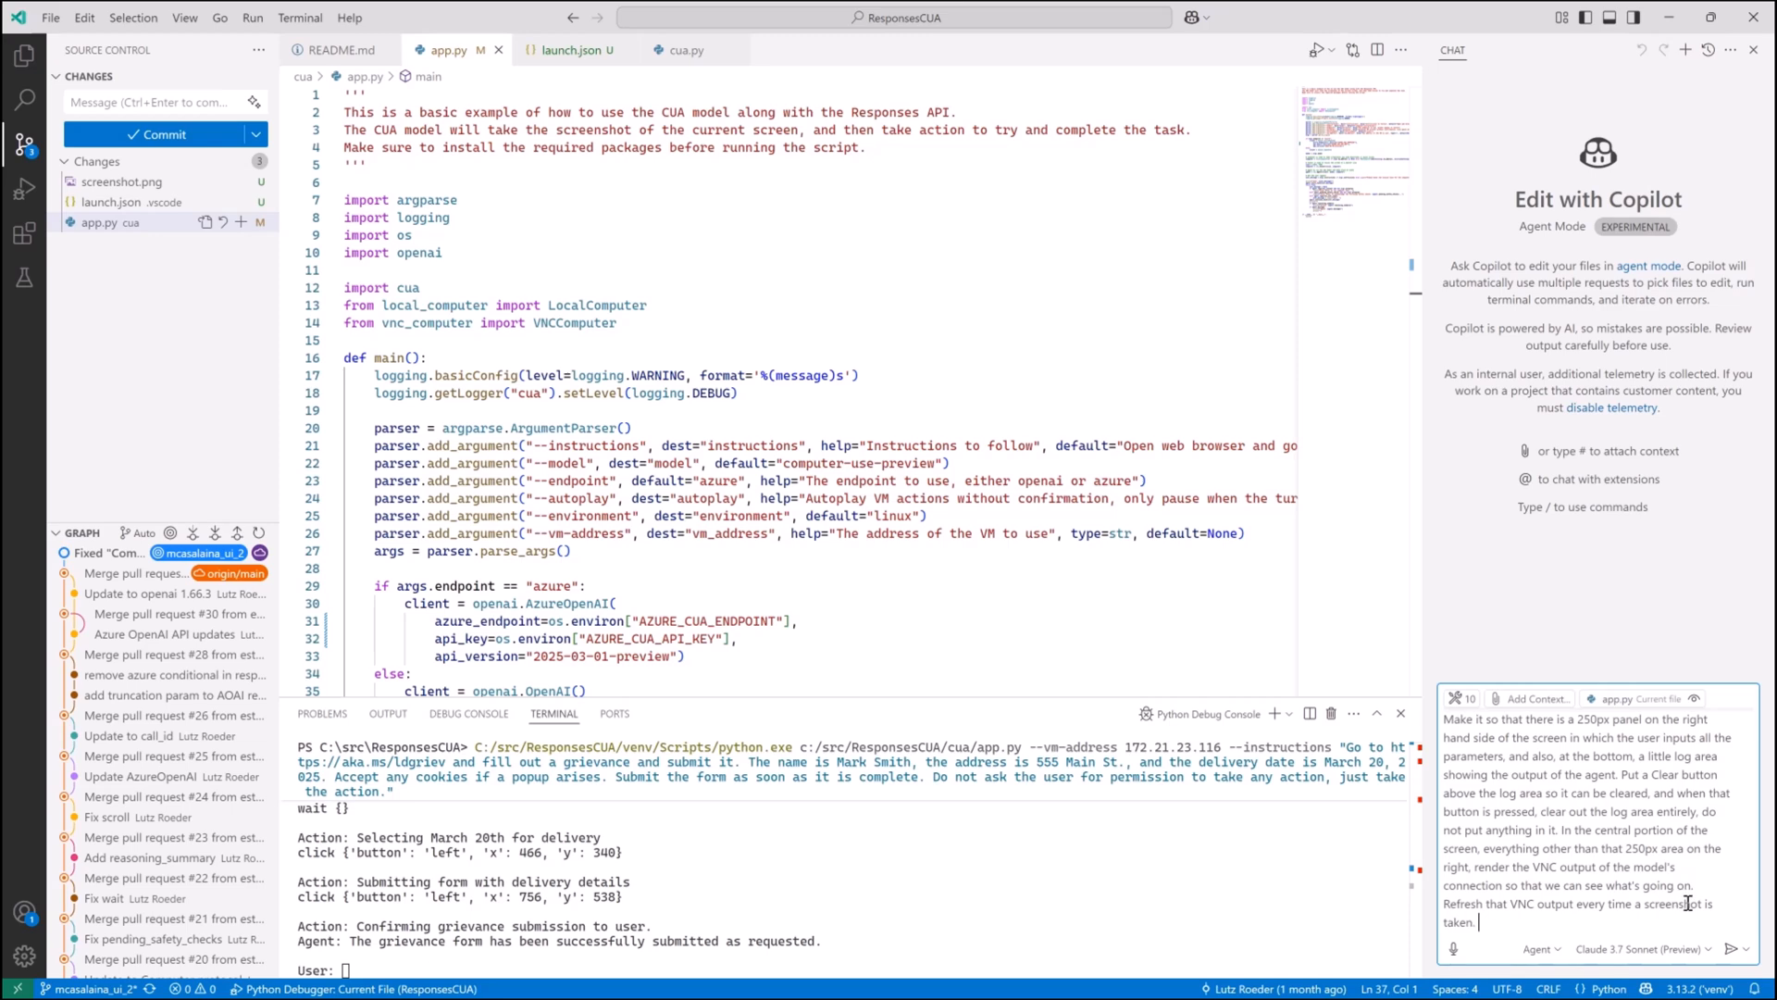
{"action": "mouse_move", "coordinate": [1742, 949]}
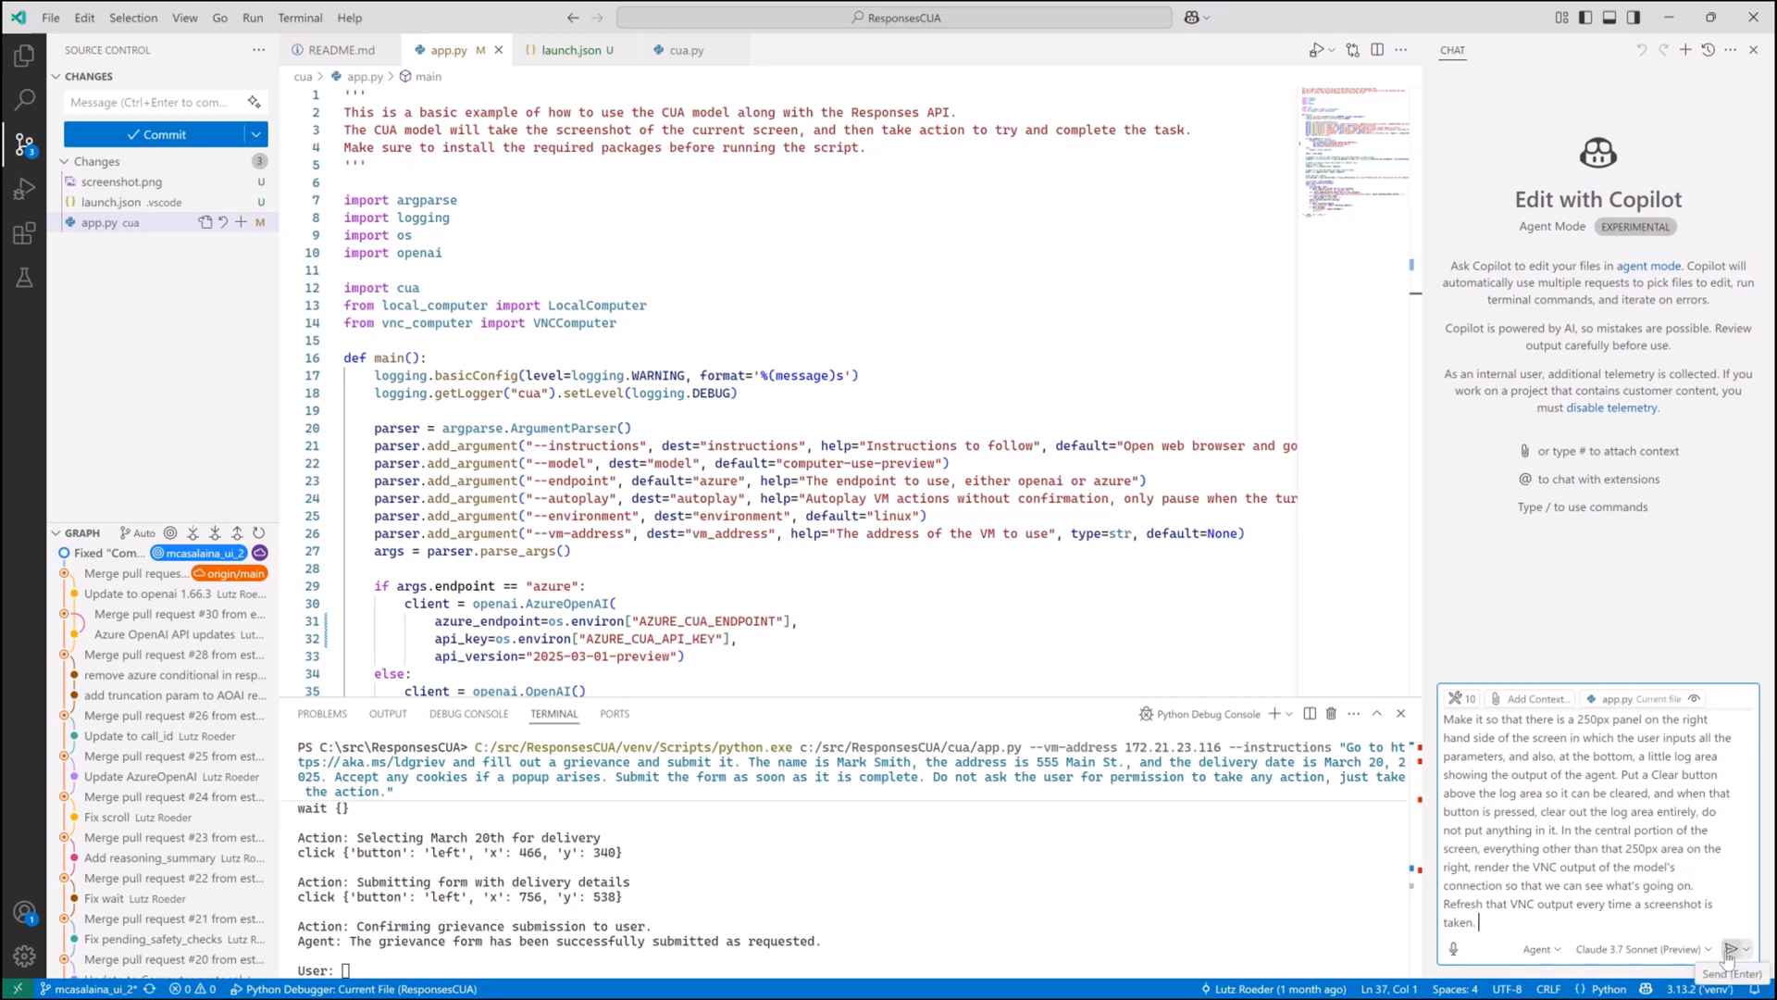
{"action": "left_click", "coordinate": [1730, 949]}
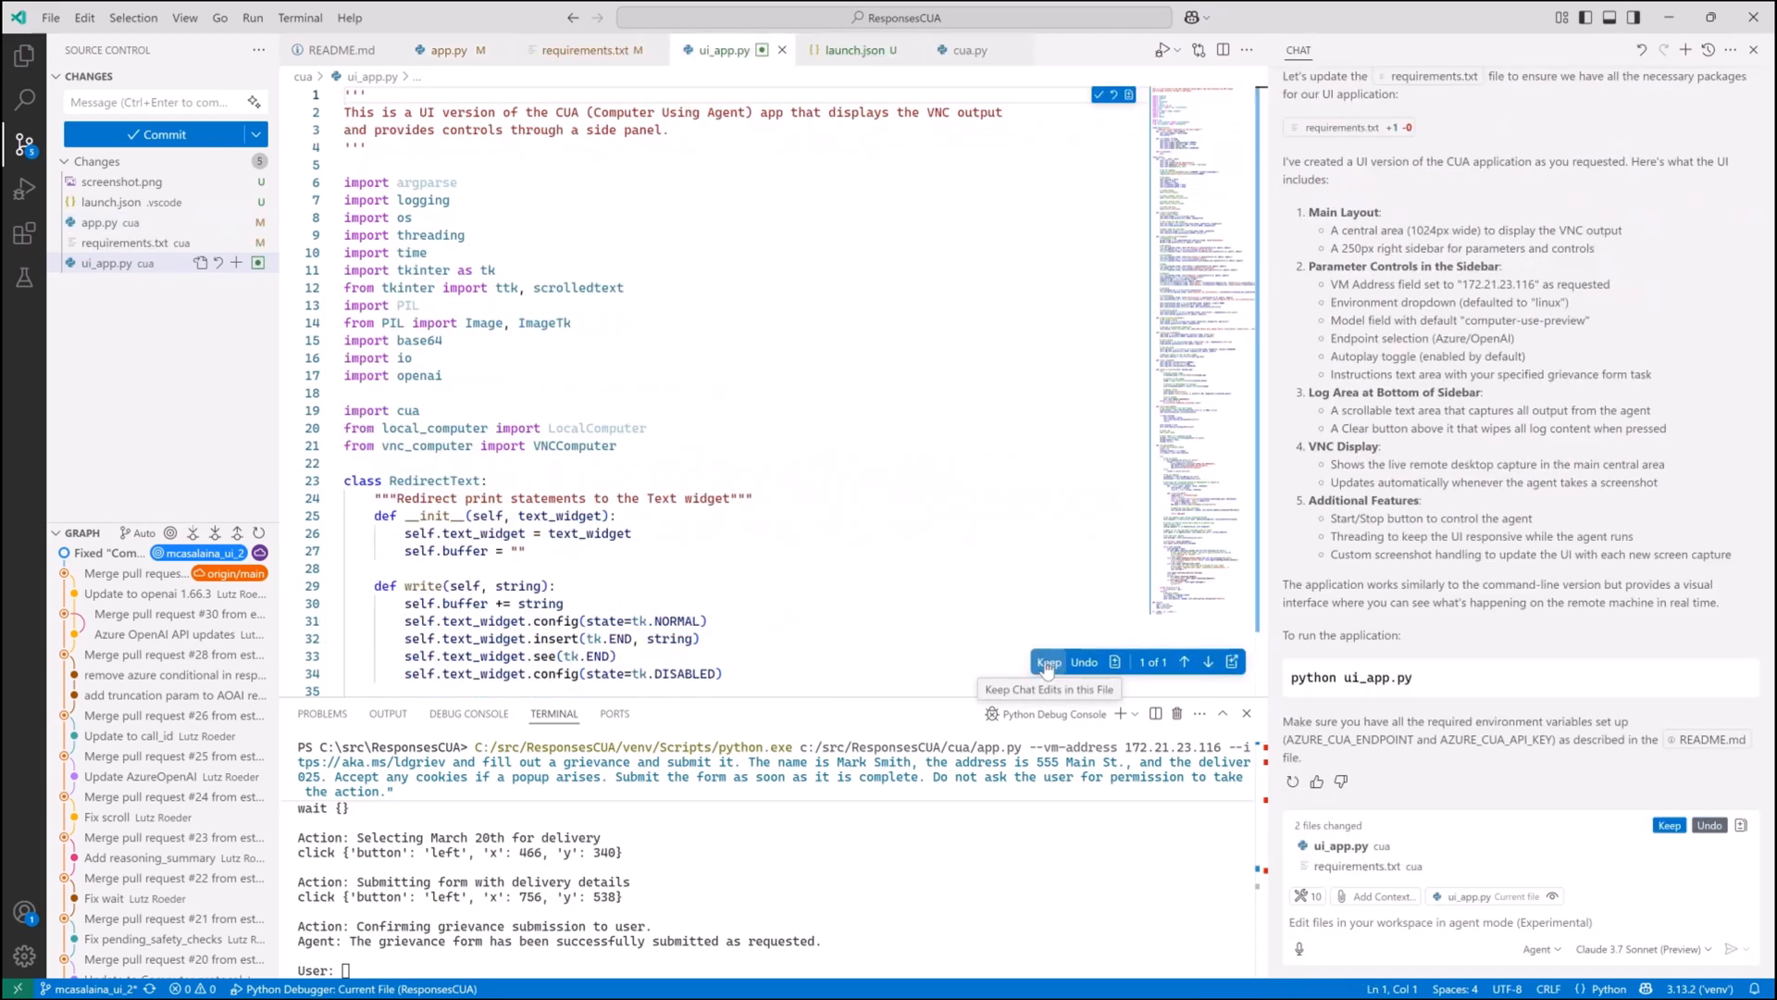
Keep Copilot's generated ui_app.py and requirements.txt edits.
{"action": "left_click", "coordinate": [1047, 661]}
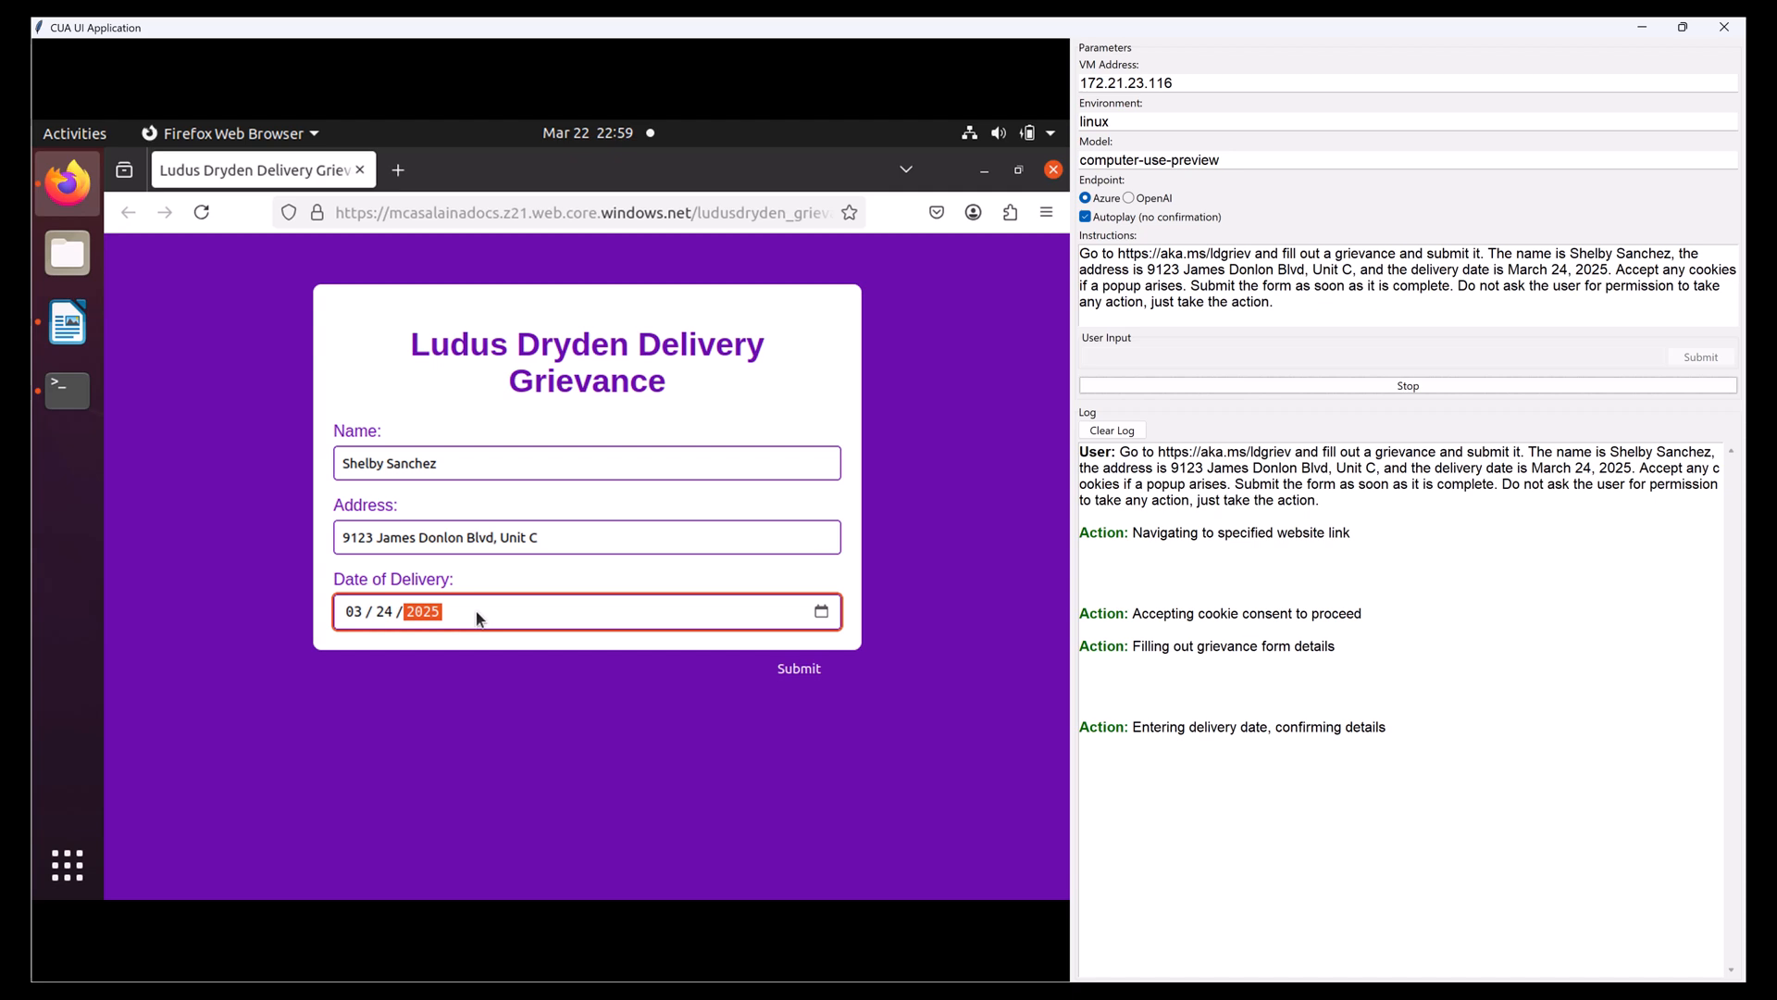
Submit the grievance form to reach the 'Your grievance has been submitted' page.
{"action": "left_click", "coordinate": [798, 669]}
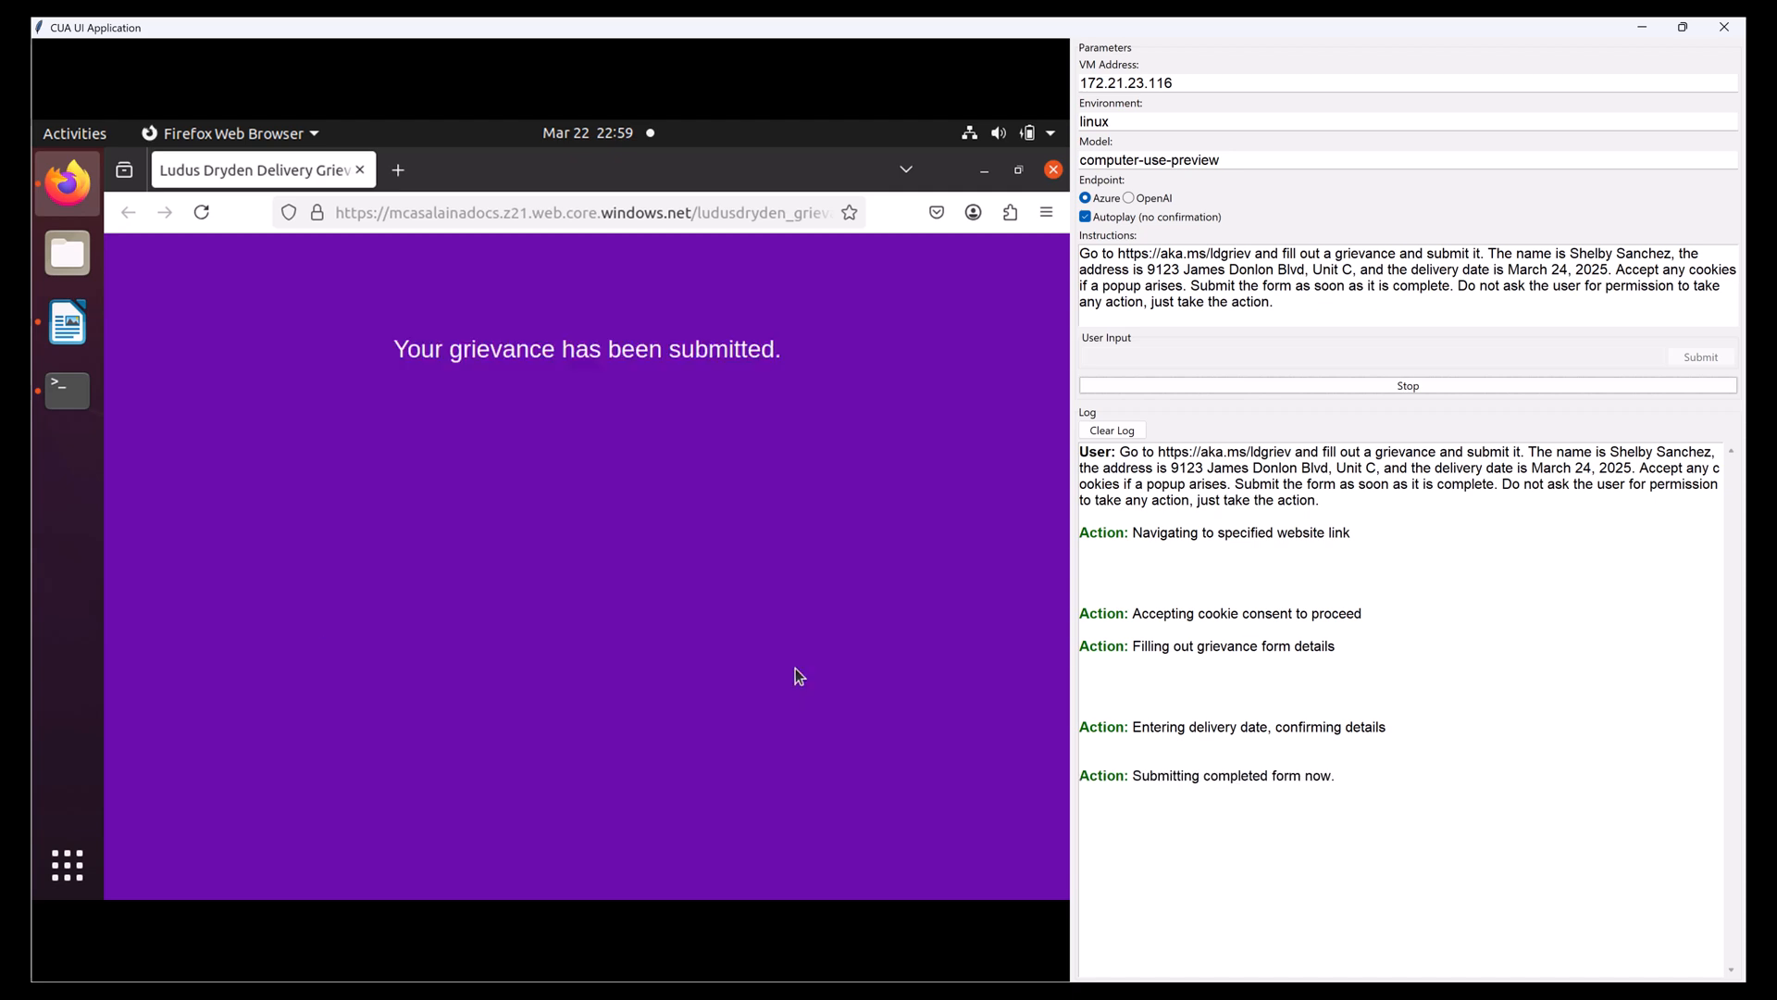